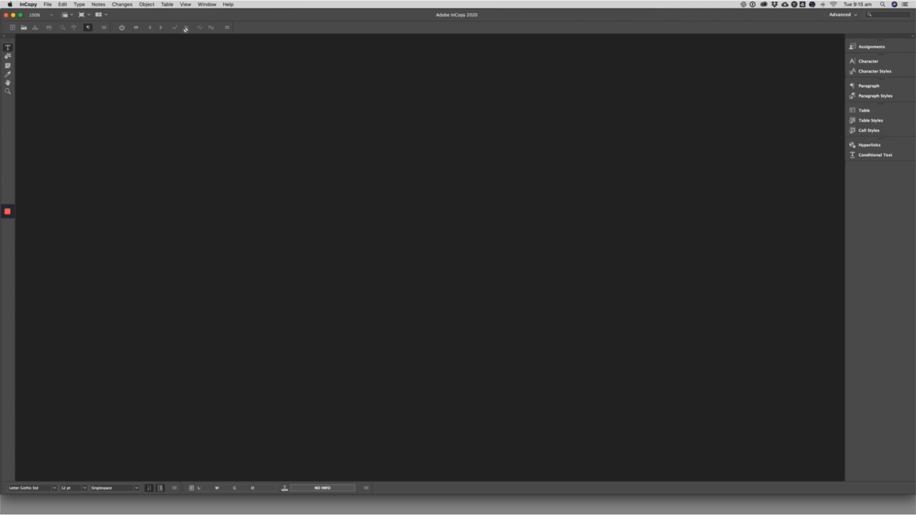
- Show the Paragraph Styles panel listing Basic Paragraph and the default styles in the Advanced workspace
{"action": "left_click", "coordinate": [841, 15]}
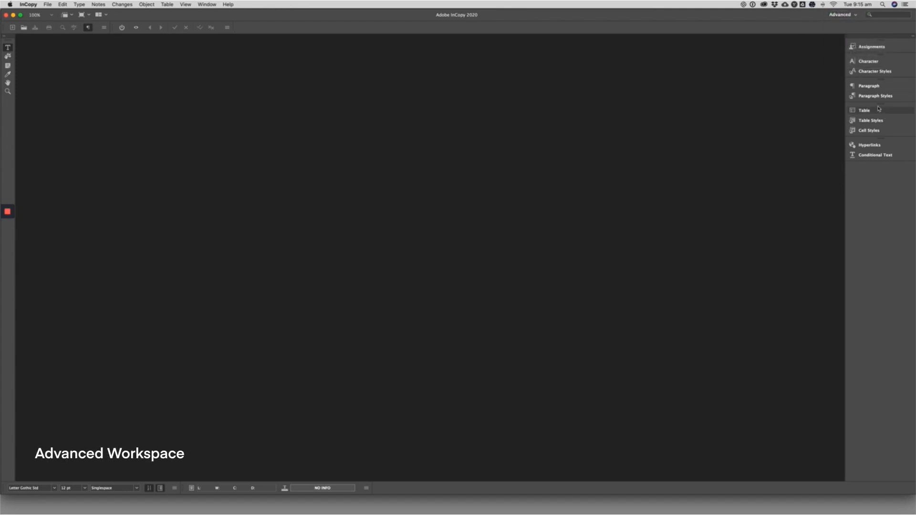
{"action": "left_click", "coordinate": [875, 96]}
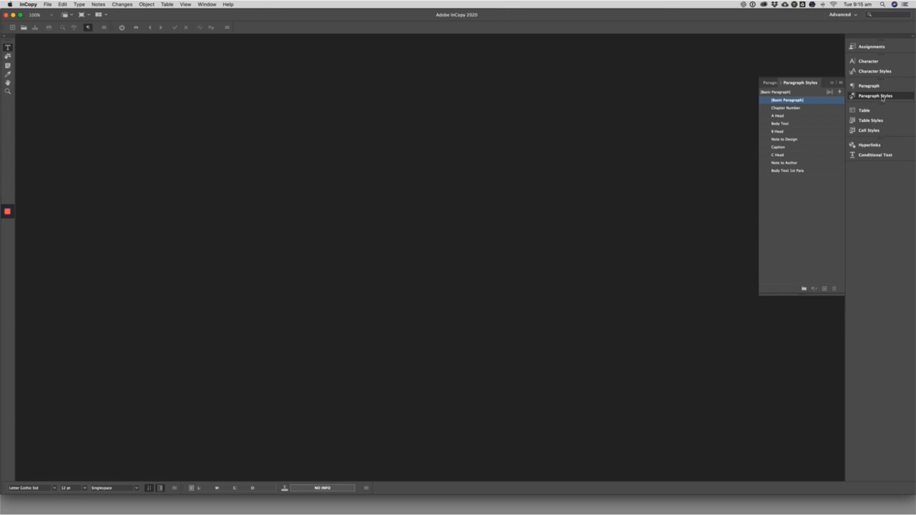
{"action": "left_click", "coordinate": [875, 70]}
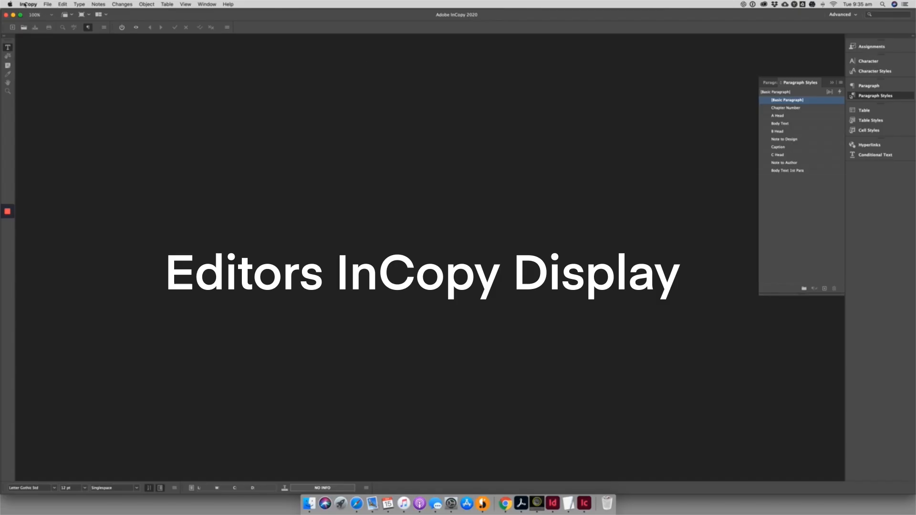
- Create a new untitled document with an A4 page size
{"action": "left_click", "coordinate": [48, 5]}
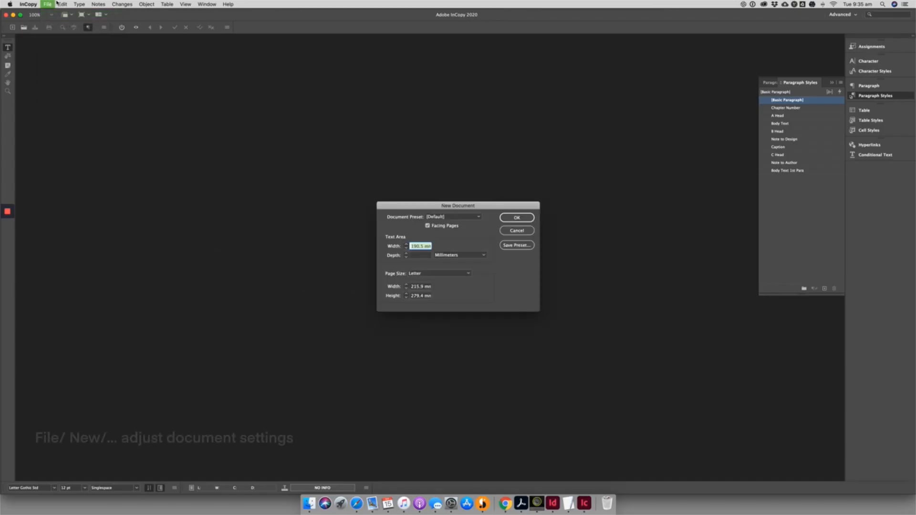
{"action": "left_click", "coordinate": [438, 274]}
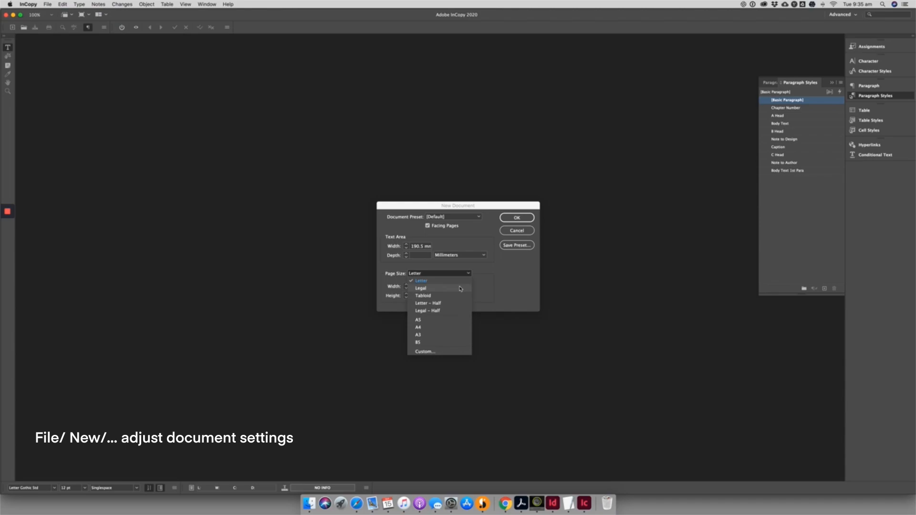
{"action": "left_click", "coordinate": [419, 328]}
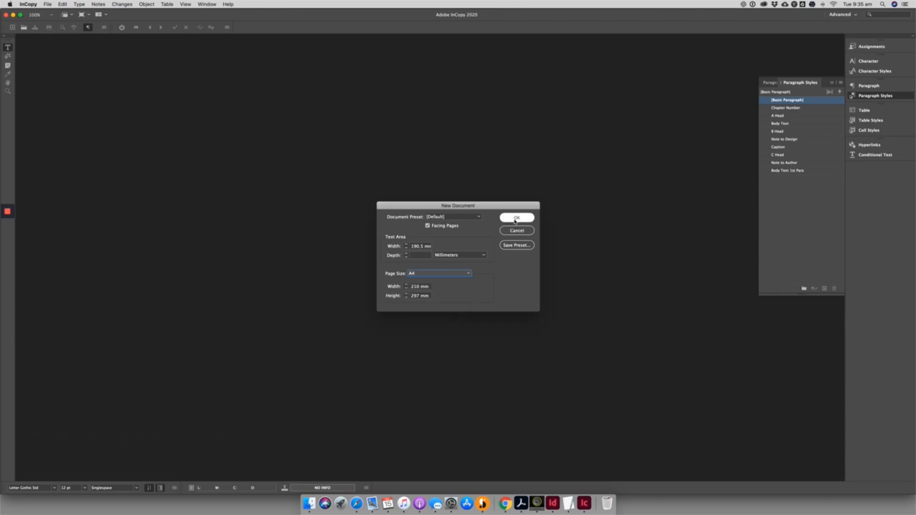
{"action": "left_click", "coordinate": [516, 218]}
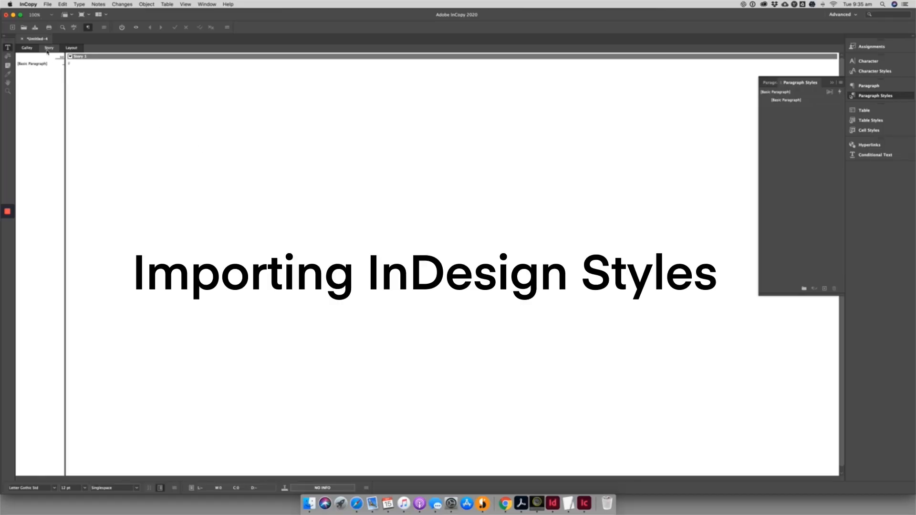
- Load all text styles from InDesign Layout Example.indd and review the imported character and paragraph styles
{"action": "left_click", "coordinate": [840, 83]}
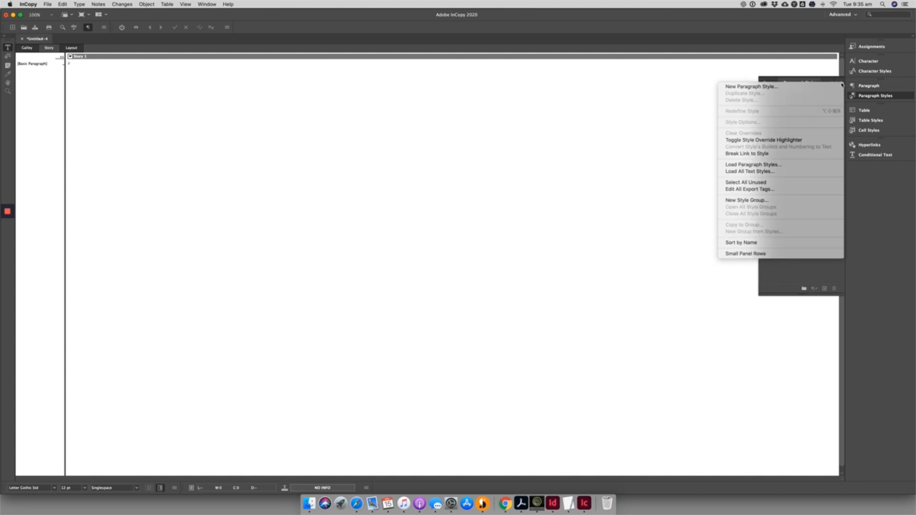
{"action": "left_click", "coordinate": [750, 171]}
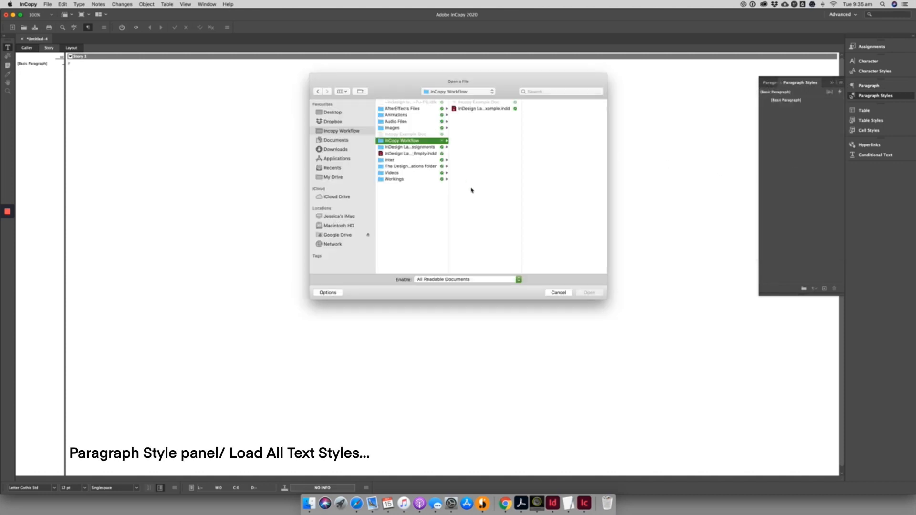
{"action": "left_click", "coordinate": [478, 108]}
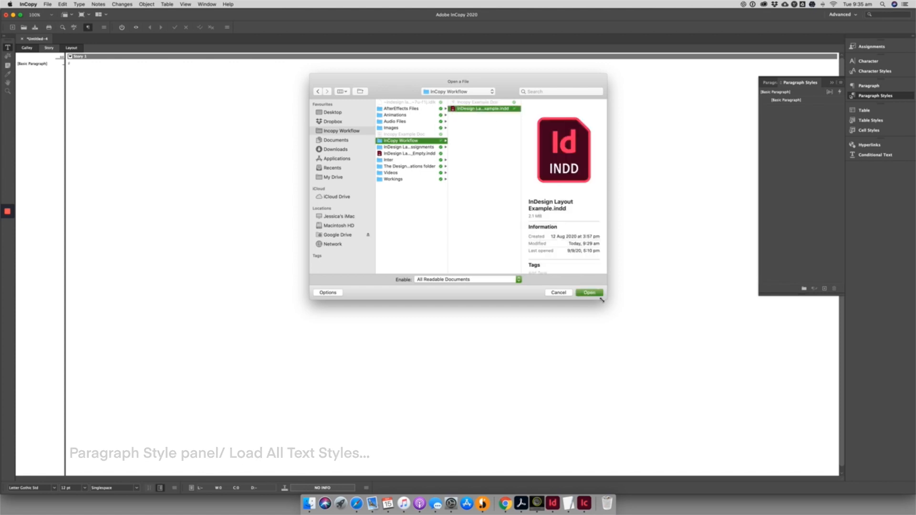
{"action": "left_click", "coordinate": [588, 293]}
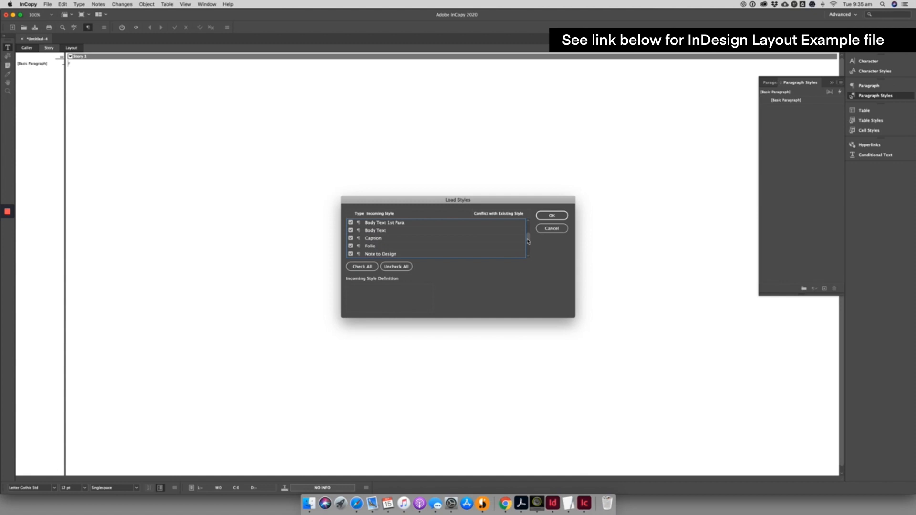
{"action": "left_click", "coordinate": [551, 216]}
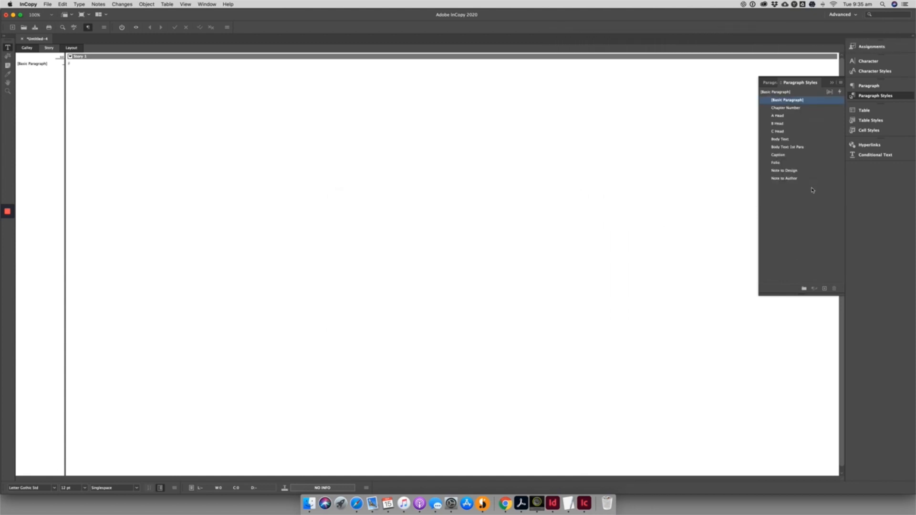
{"action": "left_click", "coordinate": [875, 71]}
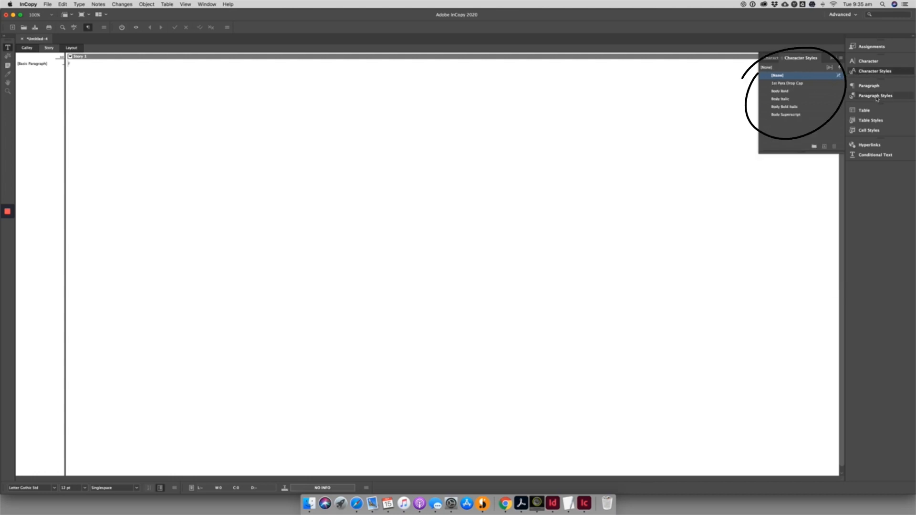
{"action": "left_click", "coordinate": [875, 95]}
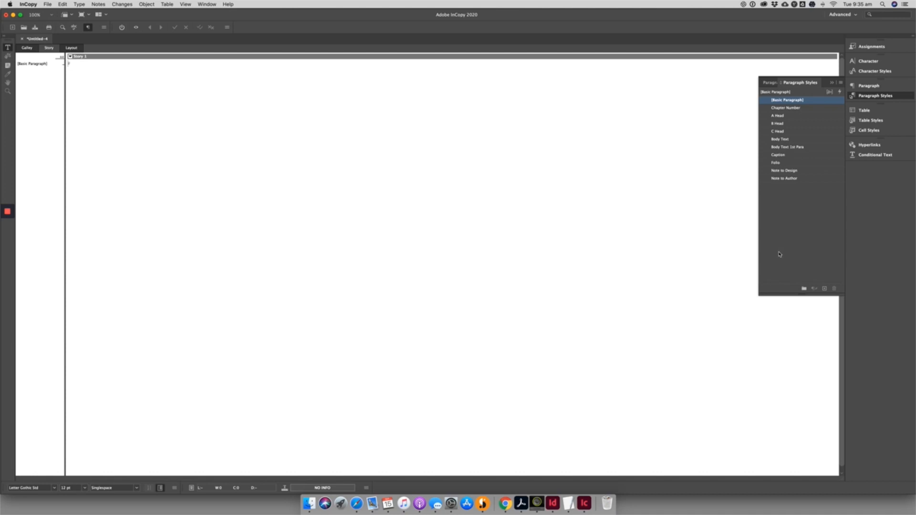
- Open InDesign Layout Example.indd from recent files and view its Chapter One page in Layout view
{"action": "left_click", "coordinate": [47, 4]}
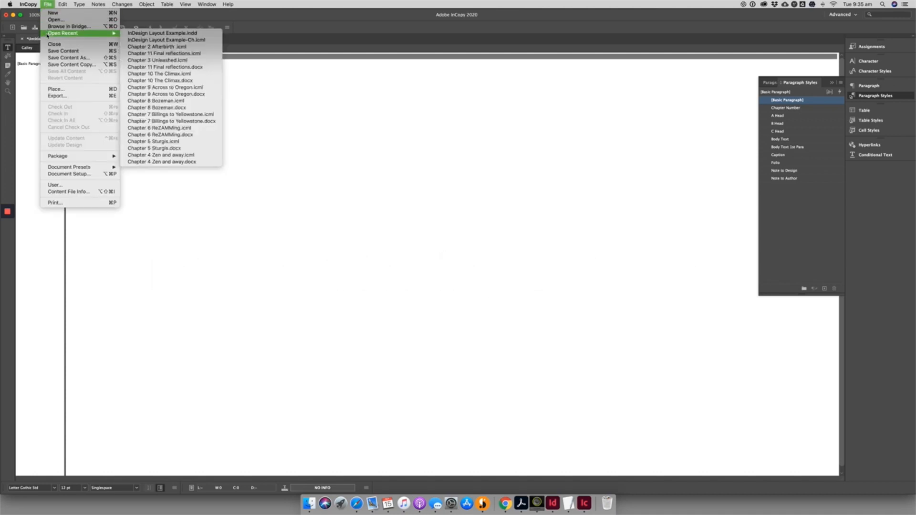
{"action": "left_click", "coordinate": [166, 33]}
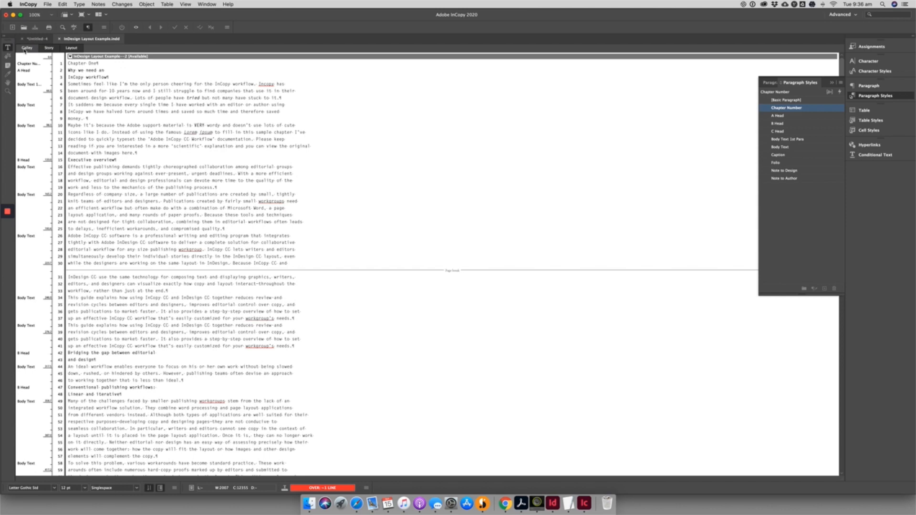
{"action": "left_click", "coordinate": [26, 47]}
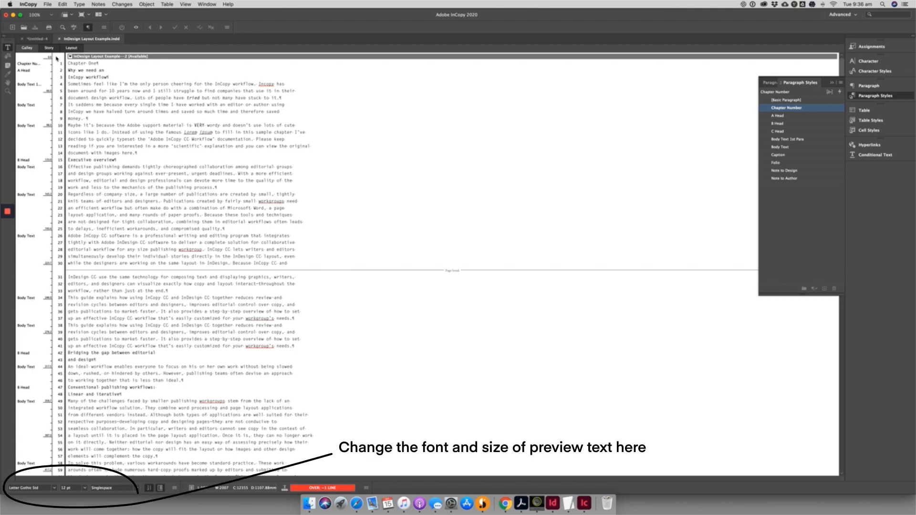
{"action": "left_click", "coordinate": [48, 47]}
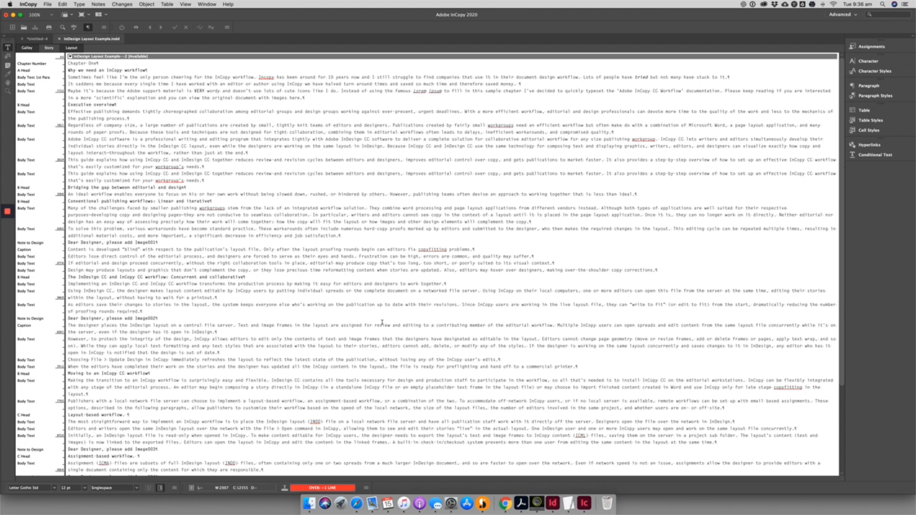
{"action": "left_click", "coordinate": [71, 47]}
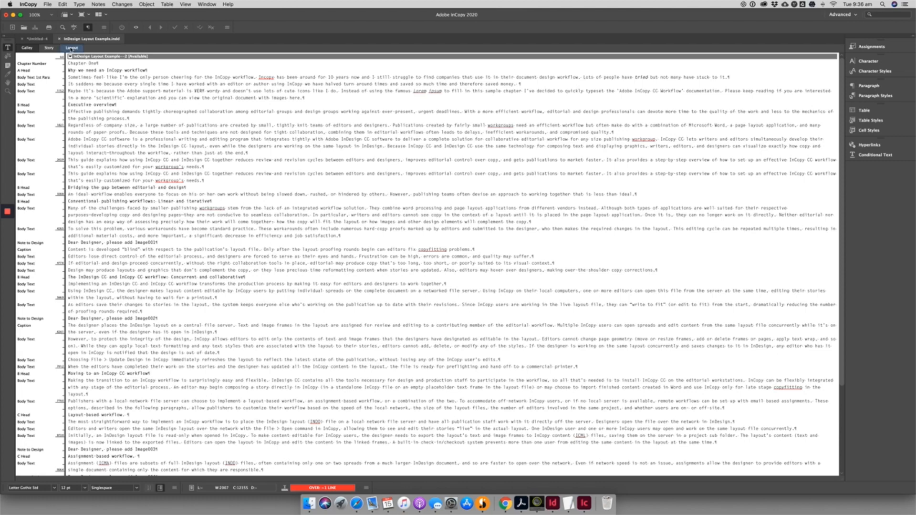
{"action": "left_click", "coordinate": [71, 48]}
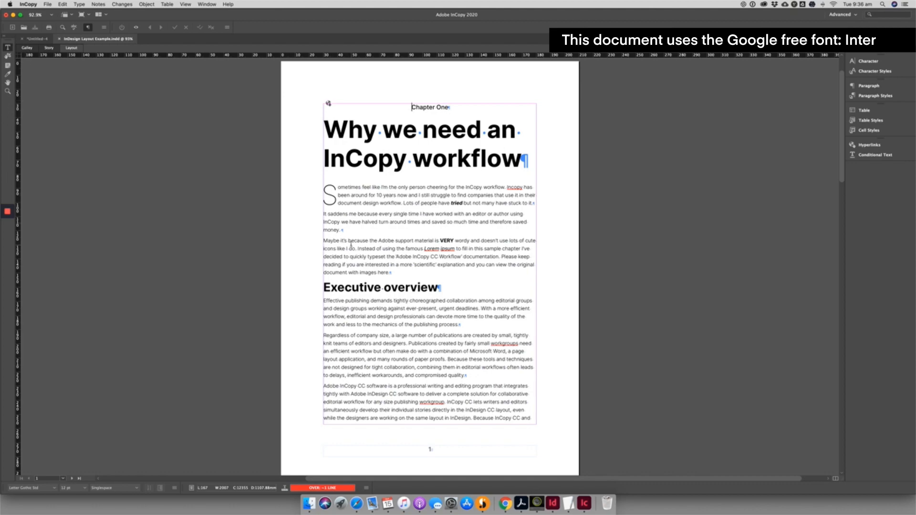
{"action": "scroll", "scroll_direction": "down", "scroll_amount": 3}
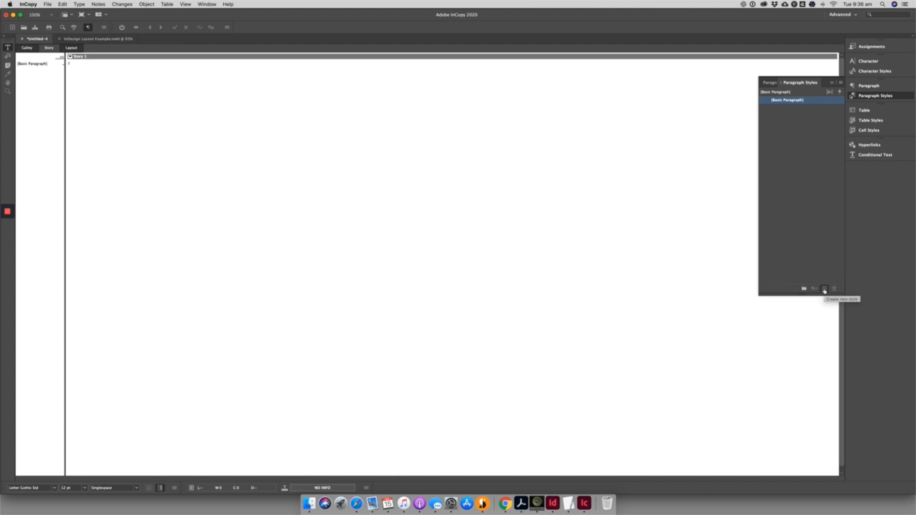
- Create a new paragraph style named Title in the untitled document
{"action": "left_click", "coordinate": [825, 289]}
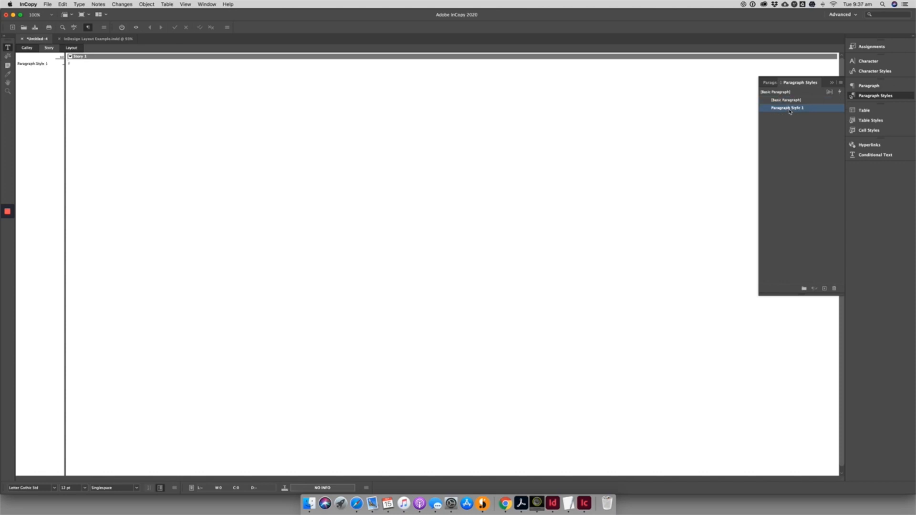
{"action": "double_click", "coordinate": [787, 107]}
{"action": "type", "text": "Title"}
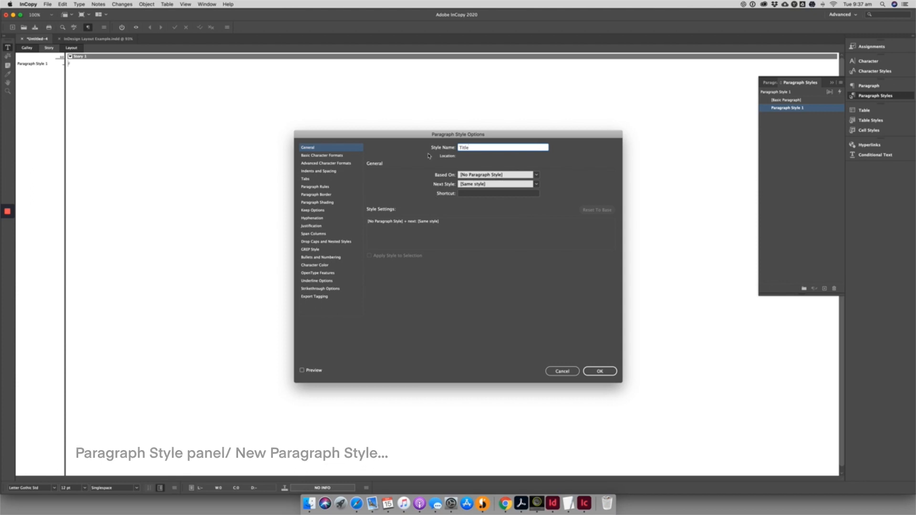
{"action": "left_click", "coordinate": [321, 156]}
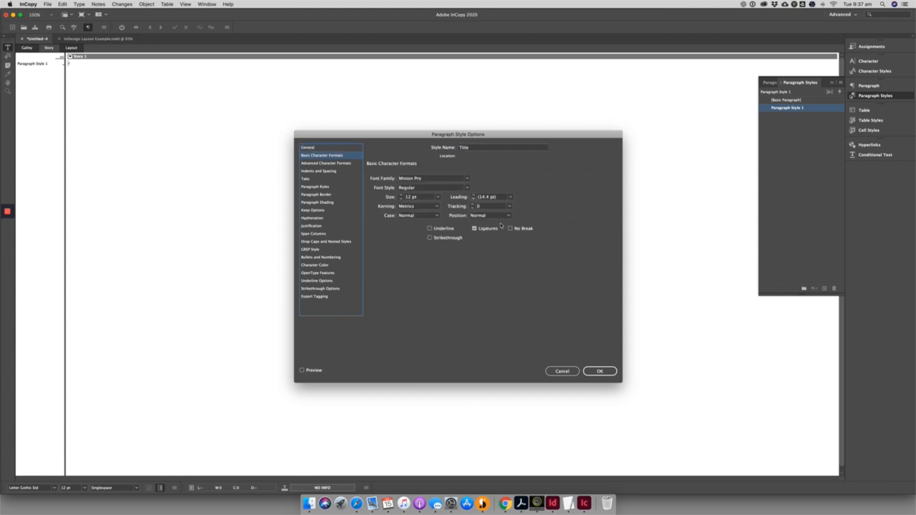
{"action": "left_click", "coordinate": [599, 371]}
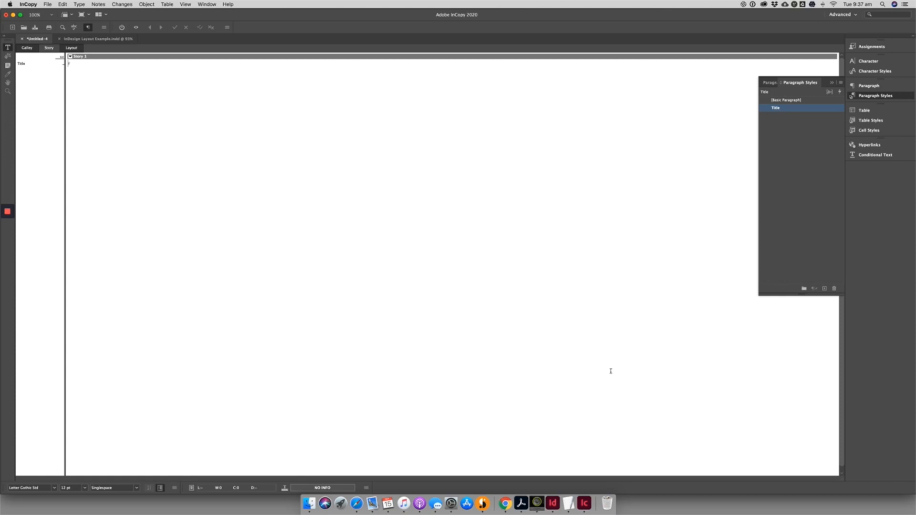
{"action": "left_click", "coordinate": [47, 4]}
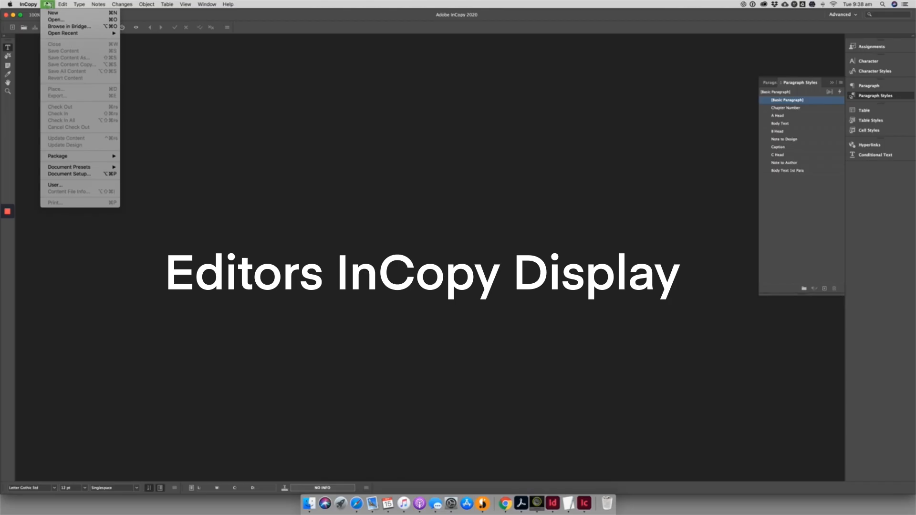
{"action": "mouse_move", "coordinate": [55, 19]}
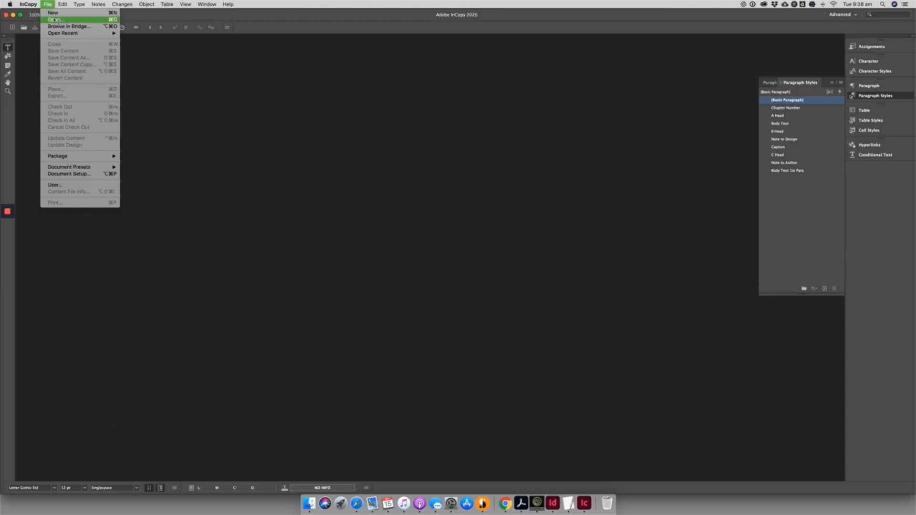
- Open InDesign Layout Example.indd from the InCopy Workflow folder
{"action": "left_click", "coordinate": [55, 19]}
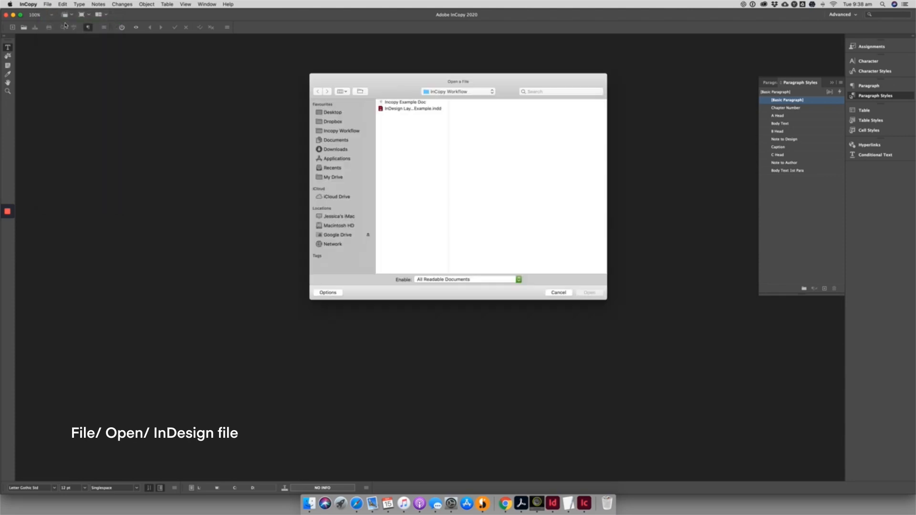
{"action": "left_click", "coordinate": [412, 108]}
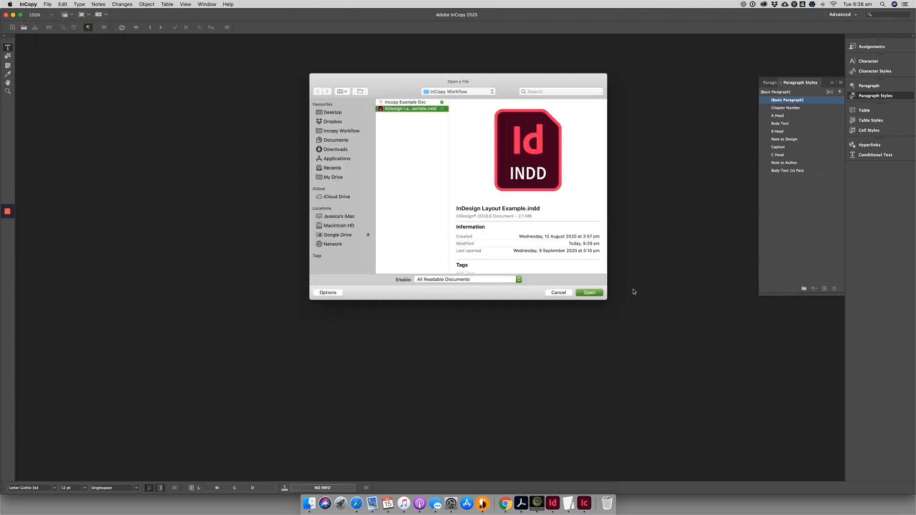
{"action": "left_click", "coordinate": [589, 293]}
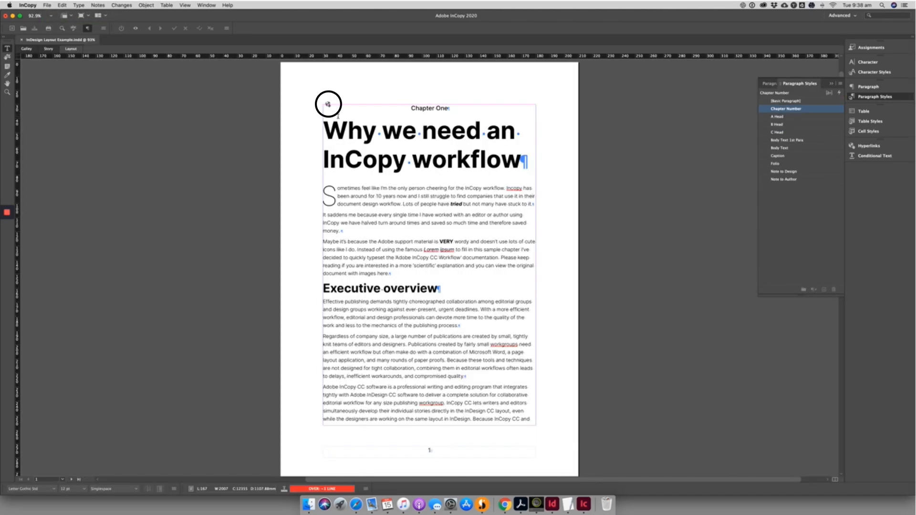
- Change the heading to 'Why must use an InCopy workflow' and italicize InCopy CC on page two
{"action": "right_click", "coordinate": [348, 117]}
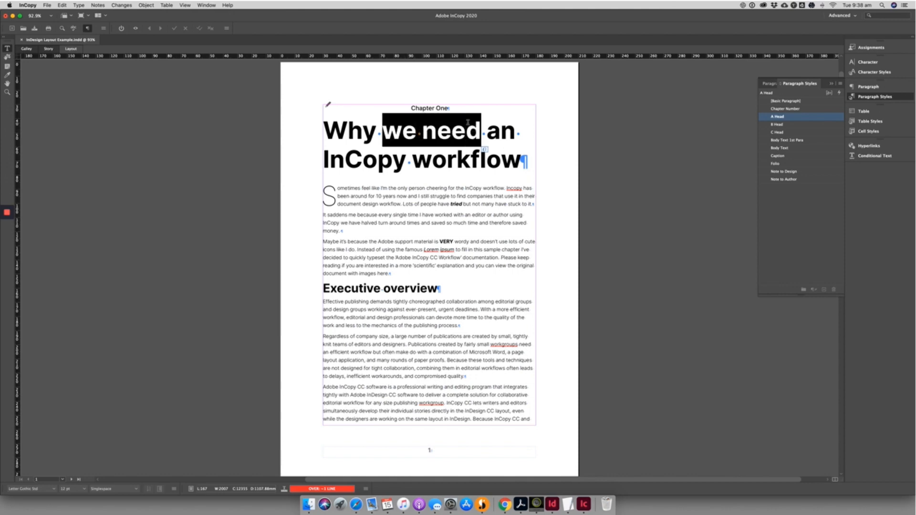
{"action": "type", "text": "must us"}
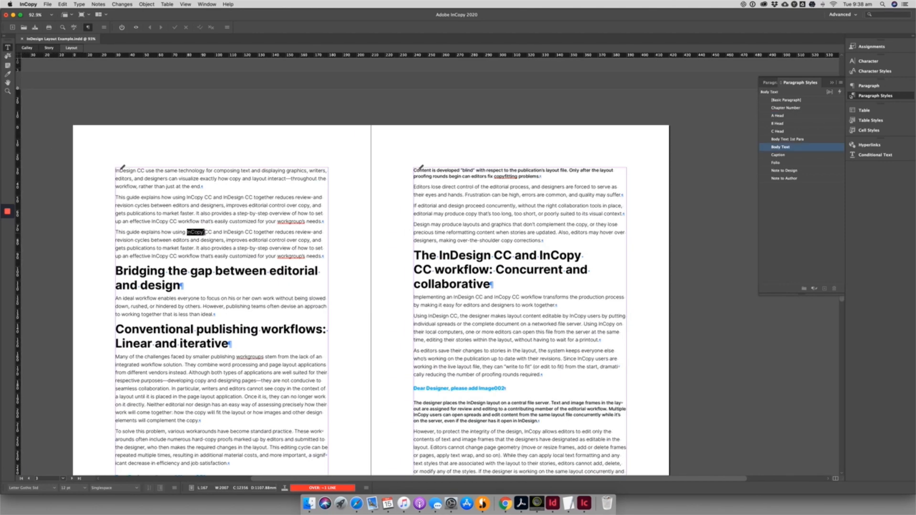
{"action": "left_click", "coordinate": [874, 71]}
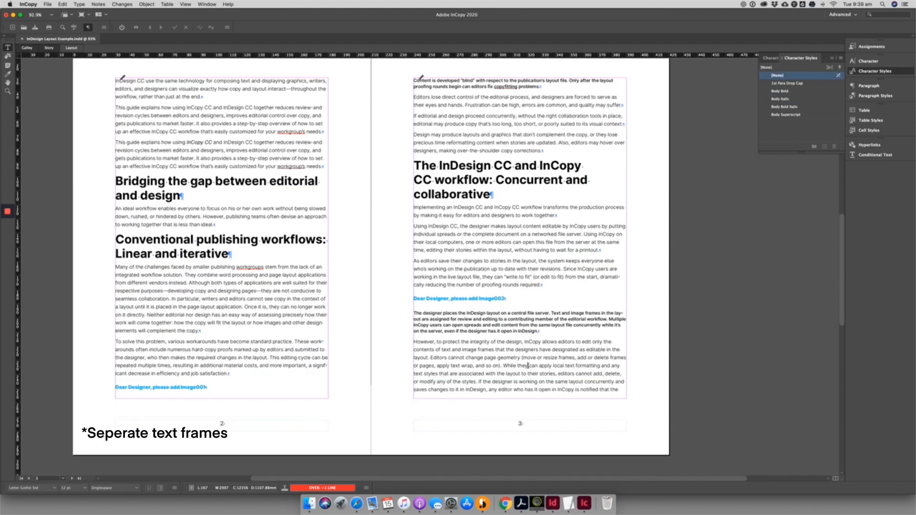
{"action": "left_click", "coordinate": [98, 4]}
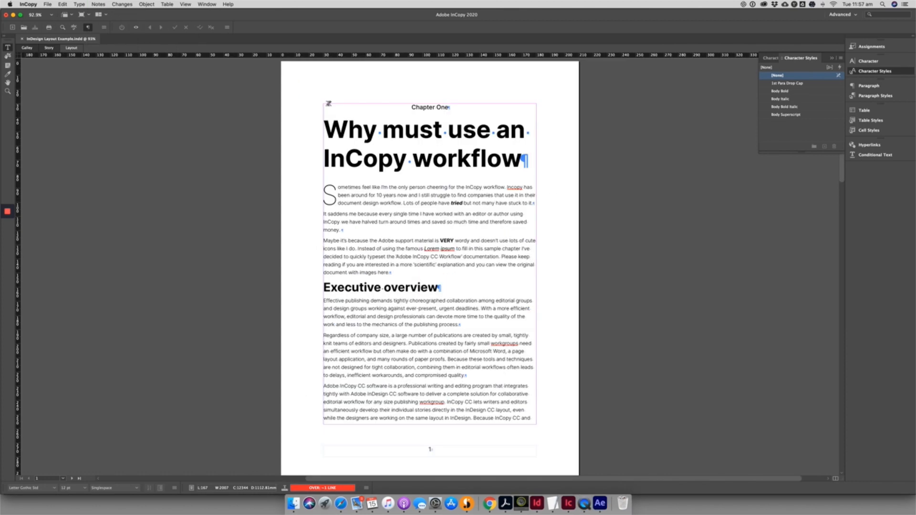
{"action": "mouse_move", "coordinate": [329, 103]}
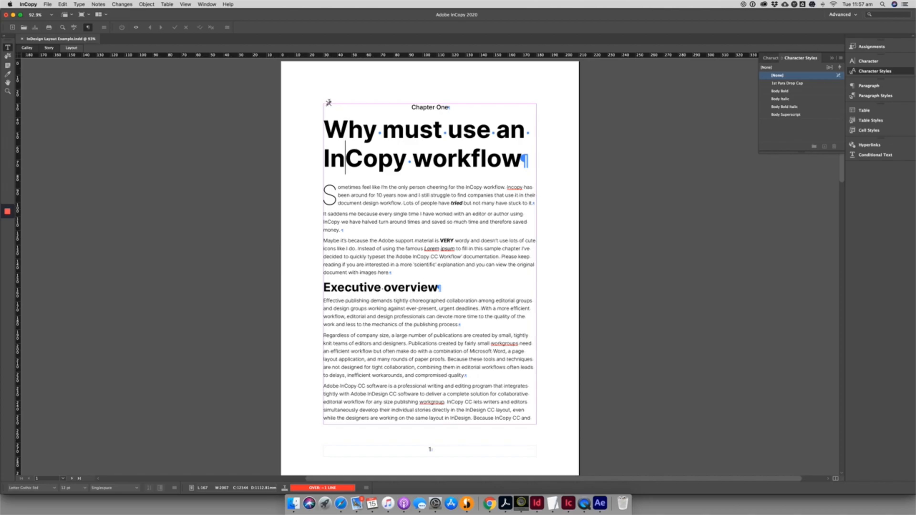
{"action": "left_click", "coordinate": [98, 4]}
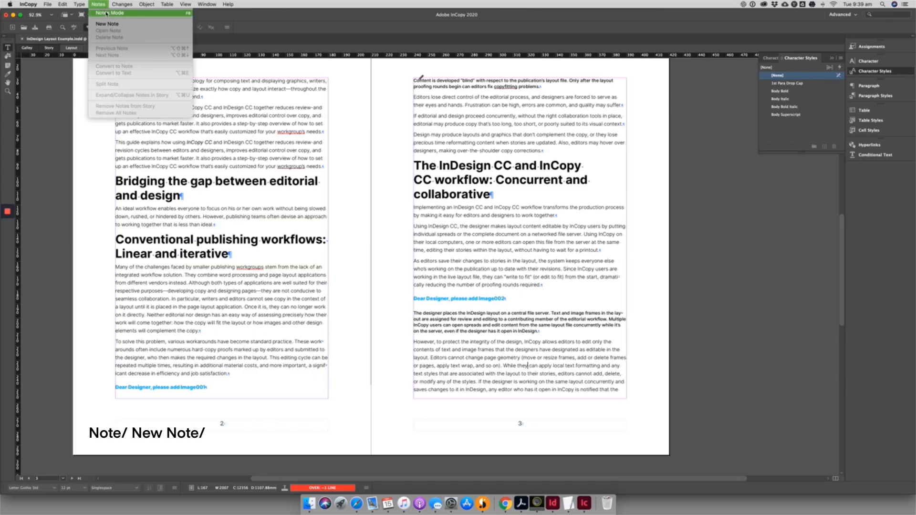
- Add designer notes requesting a pie chart and an image removal, then check in the content
{"action": "left_click", "coordinate": [108, 24]}
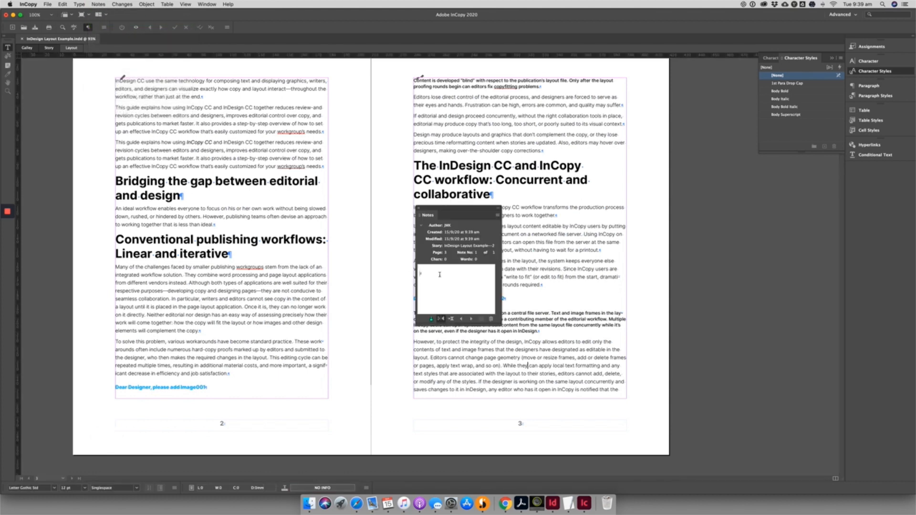
{"action": "type", "text": "Hey Design, can we add in our pi chart here please"}
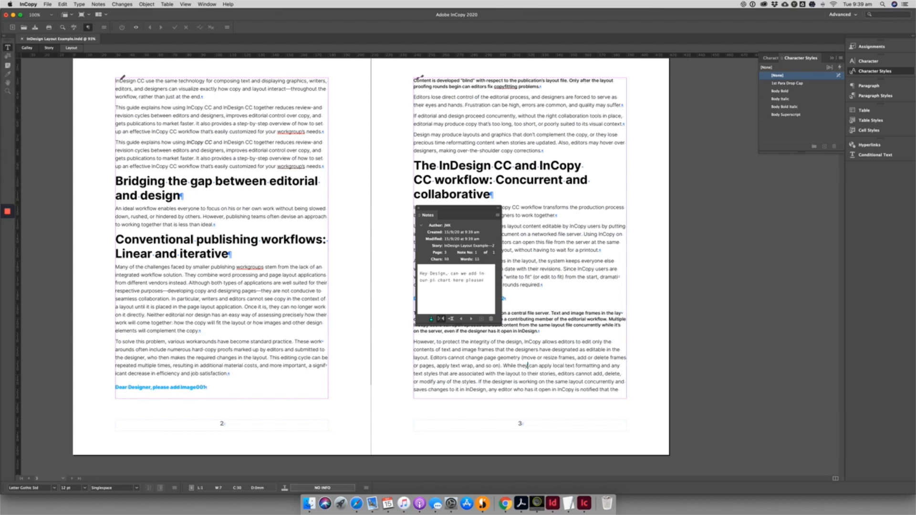
{"action": "type", "text": "Thanks!"}
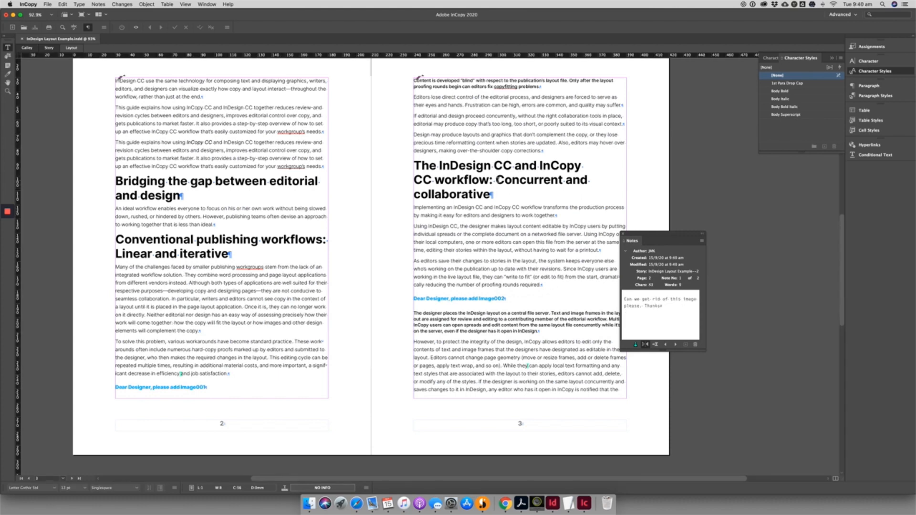
{"action": "right_click", "coordinate": [498, 286]}
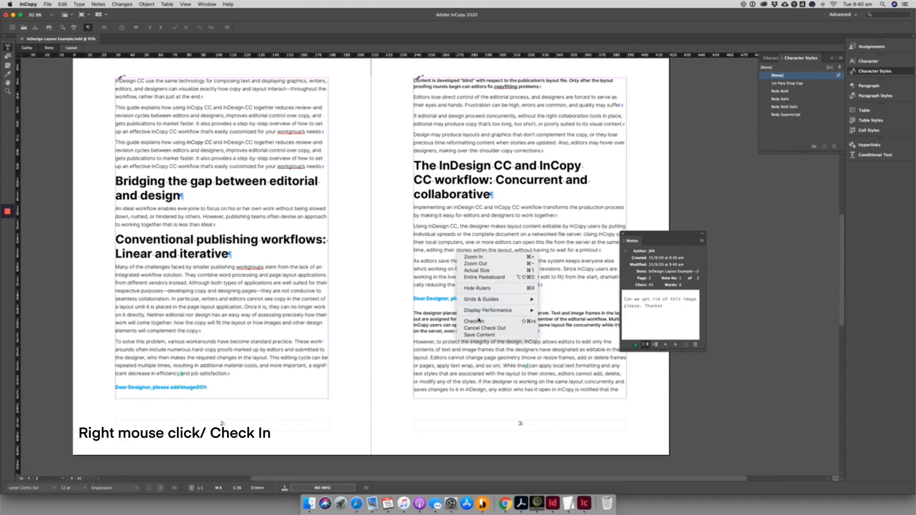
{"action": "left_click", "coordinate": [476, 321]}
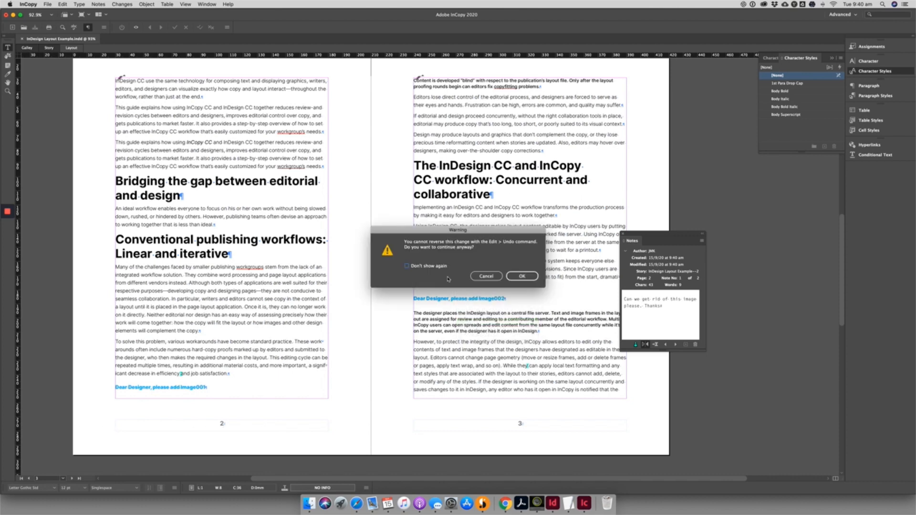